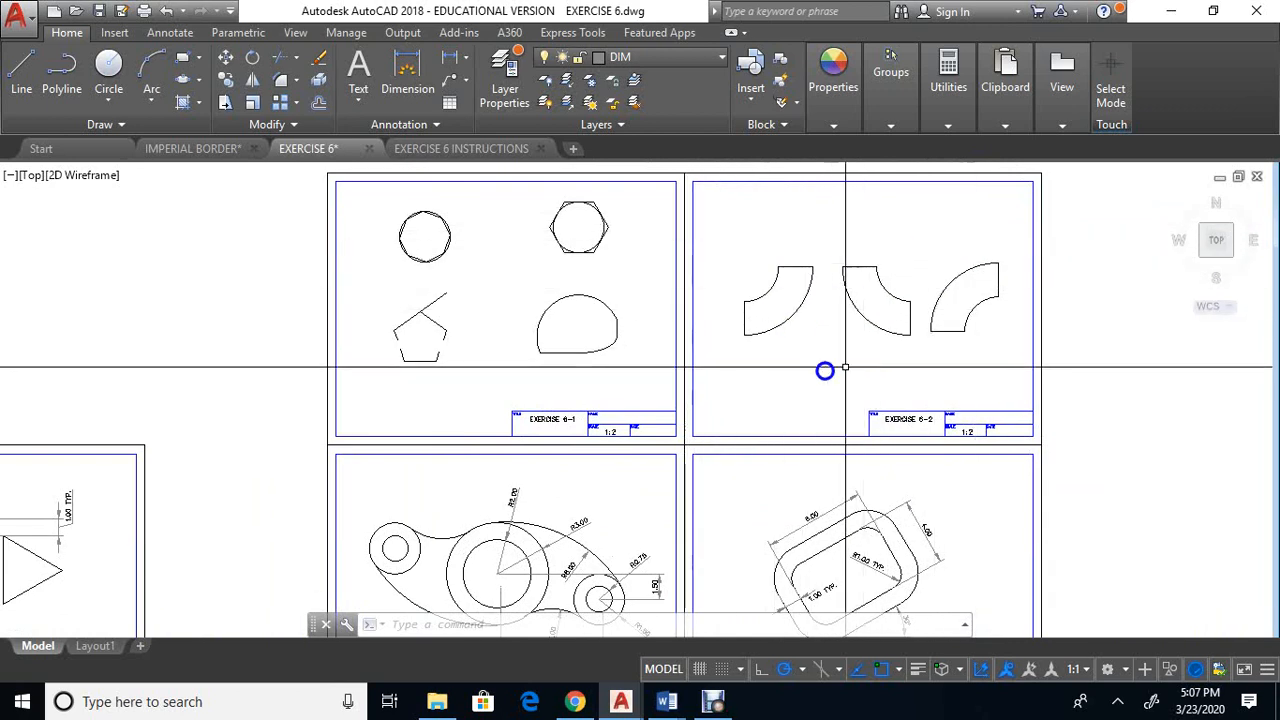
Review the completed Exercise 6 sheets, then switch to the EXERCISE 6 INSTRUCTIONS drawing
{"action": "scroll", "scroll_direction": "down", "scroll_amount": 3}
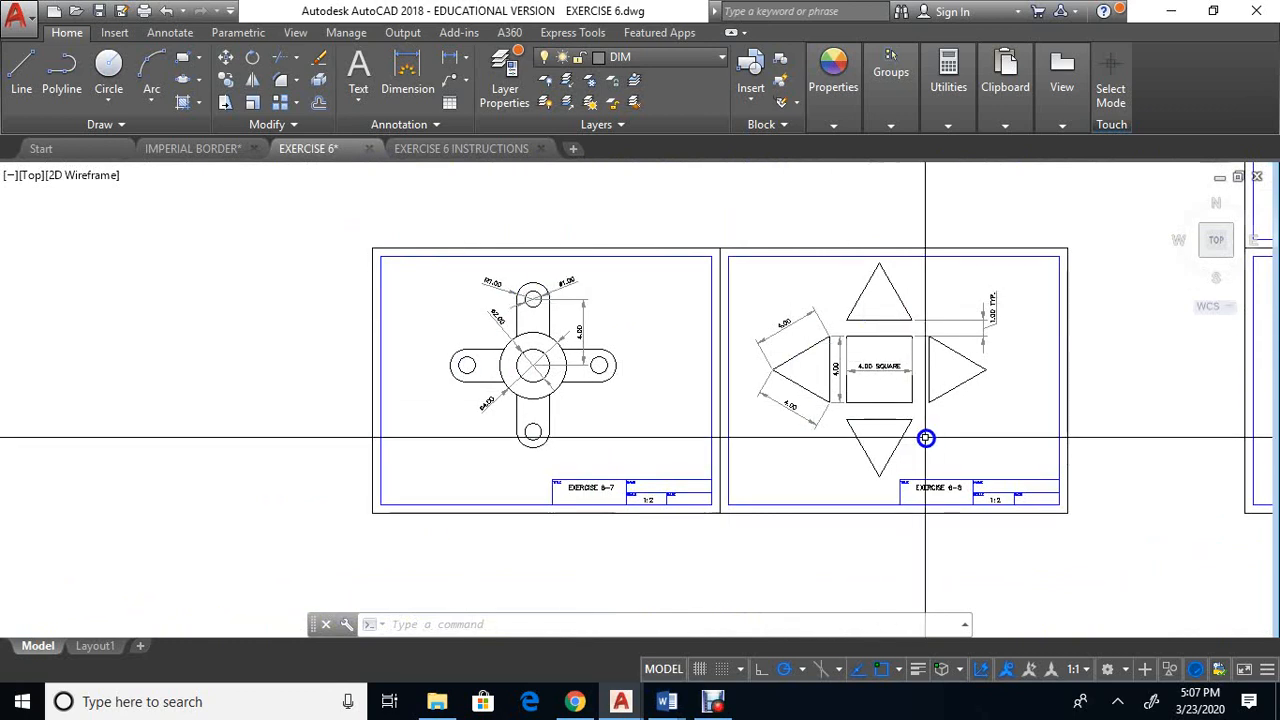
{"action": "left_click", "coordinate": [468, 148]}
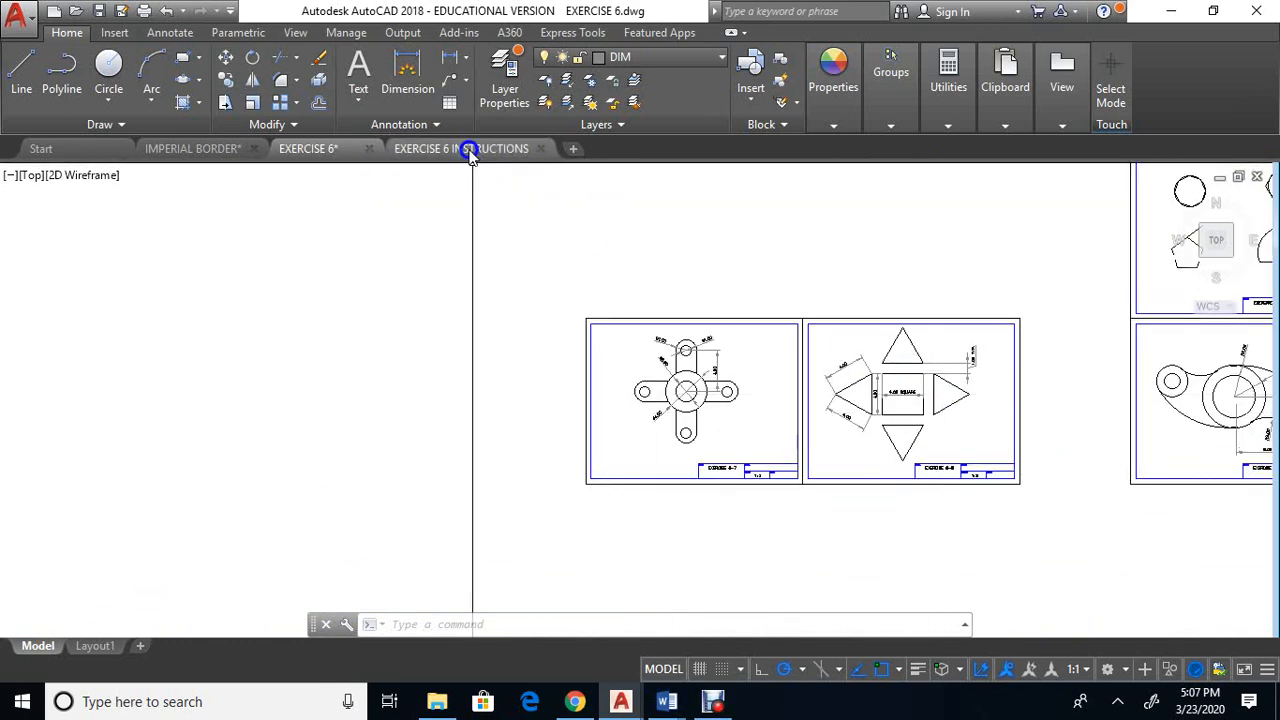
{"action": "left_click", "coordinate": [464, 148]}
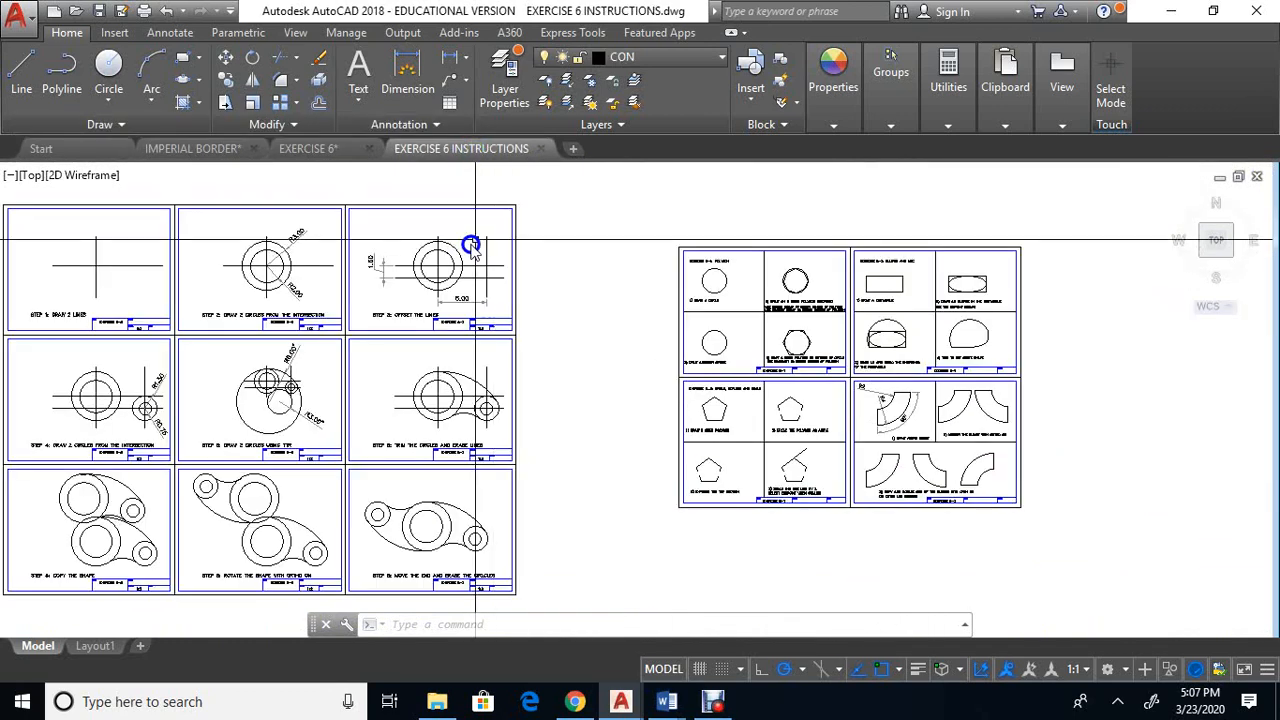